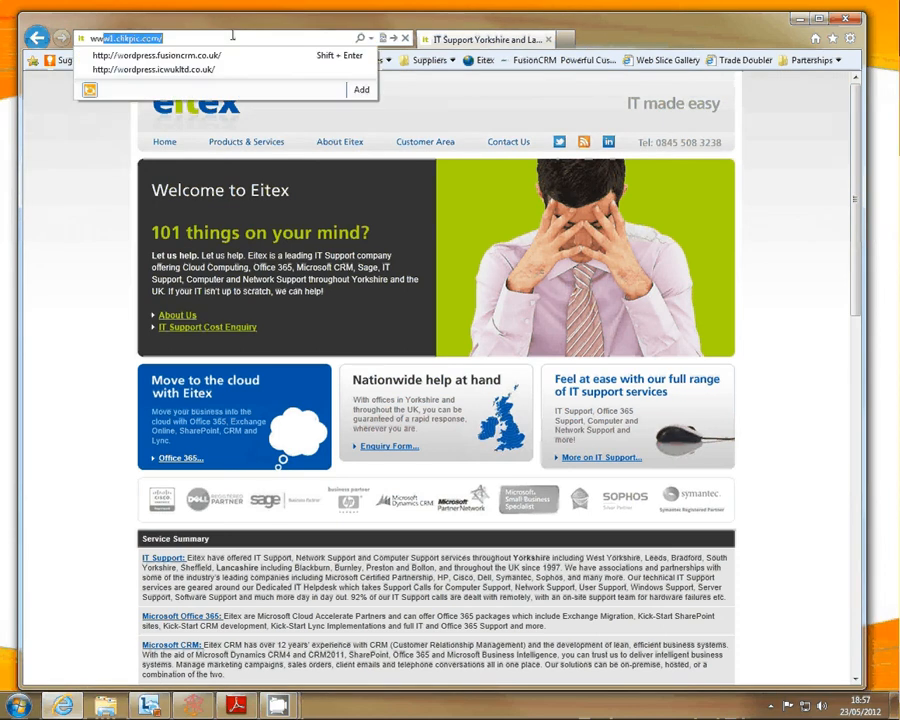
{"action": "type", "text": "www.office365.com/"}
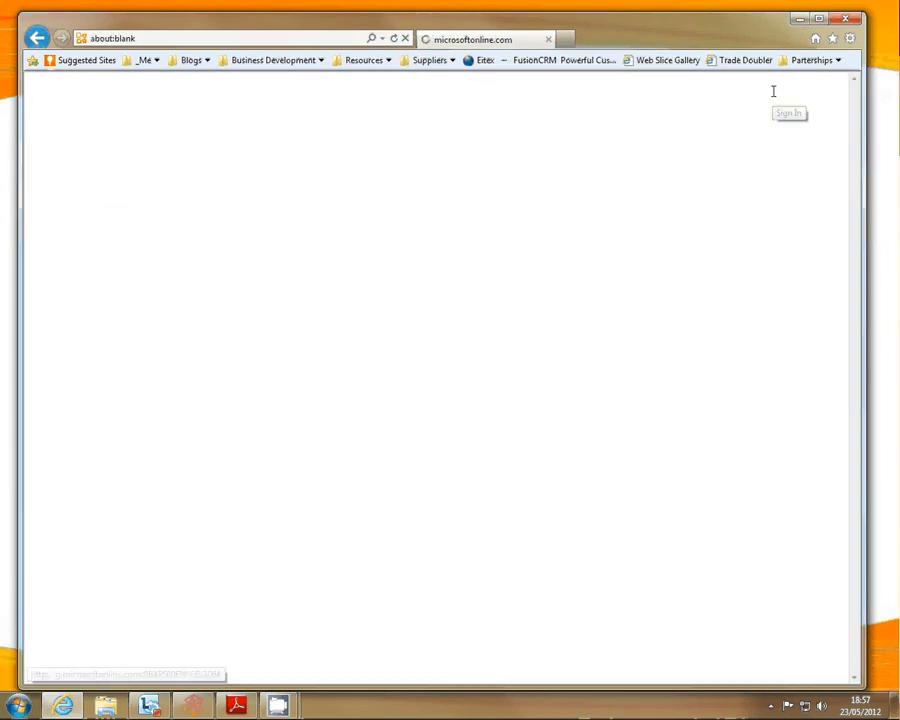
Sign in to Office 365 with the administrator account tile and its password
{"action": "left_click", "coordinate": [788, 112]}
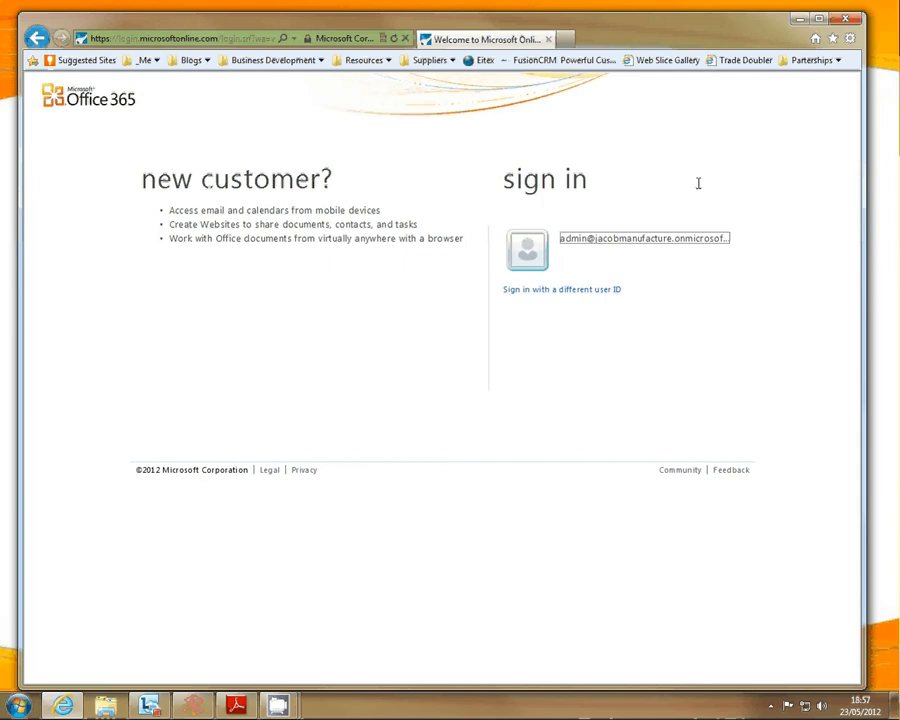
{"action": "left_click", "coordinate": [640, 238]}
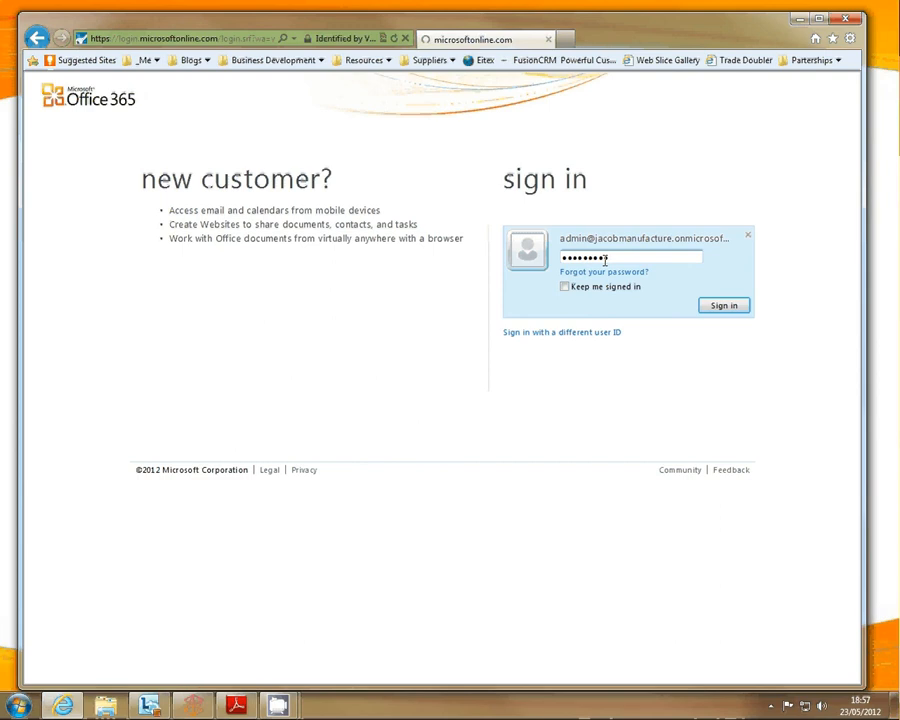
{"action": "left_click", "coordinate": [724, 304]}
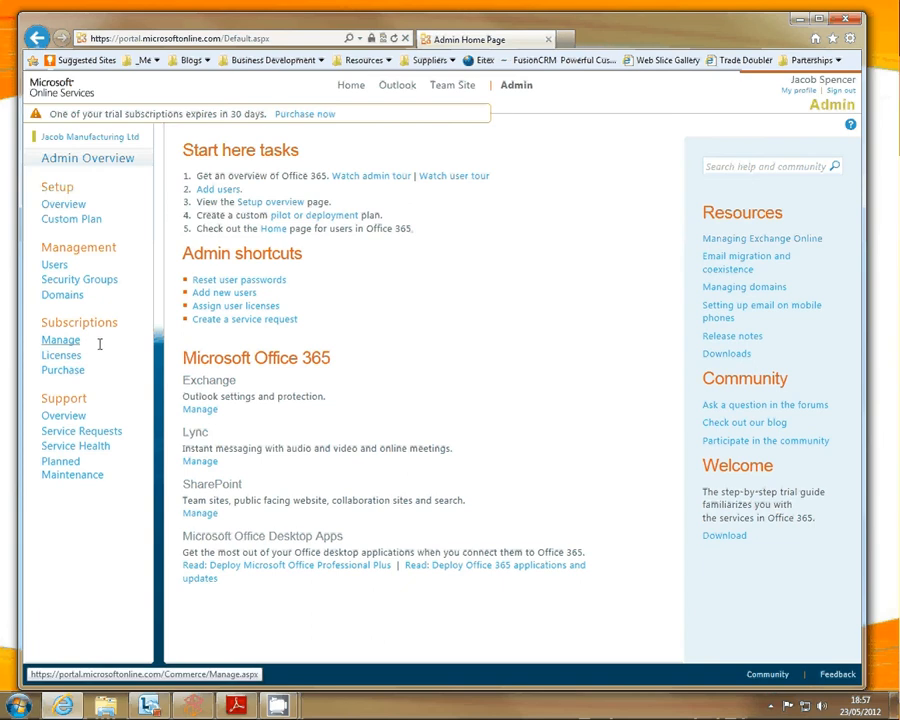
{"action": "mouse_move", "coordinate": [60, 340]}
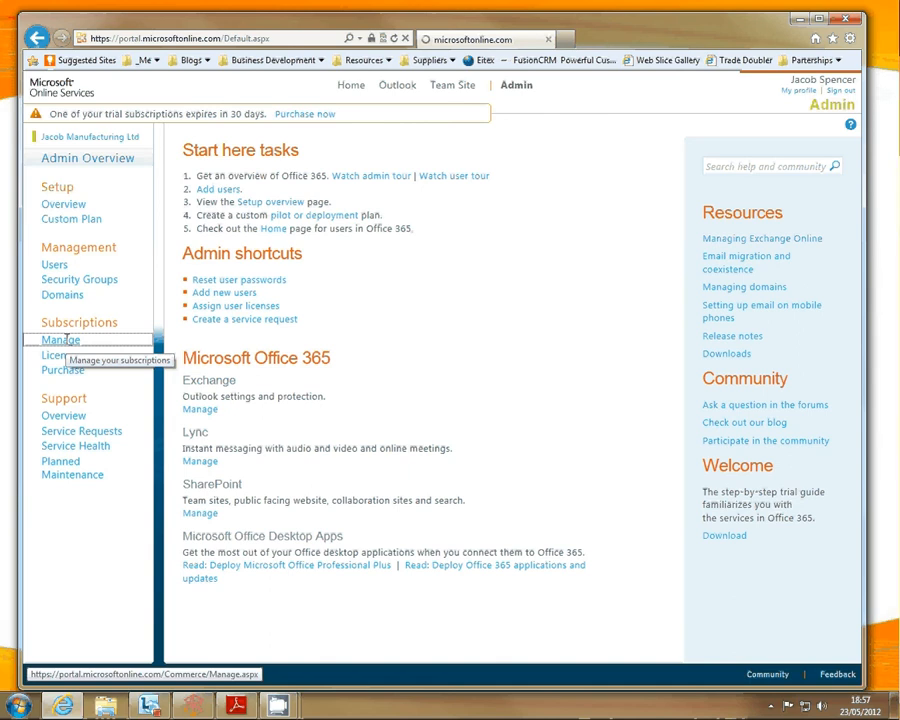
Go to Manage under Subscriptions to reach billing and subscription management
{"action": "left_click", "coordinate": [60, 340]}
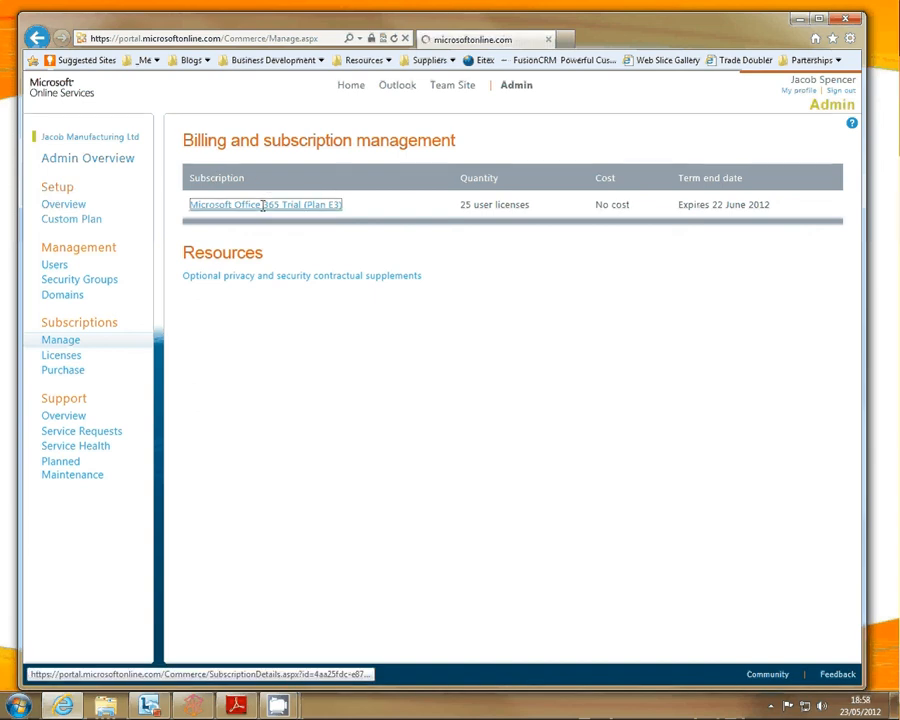
Show the details of the Microsoft Office 365 Trial (Plan E3) subscription
{"action": "left_click", "coordinate": [264, 204]}
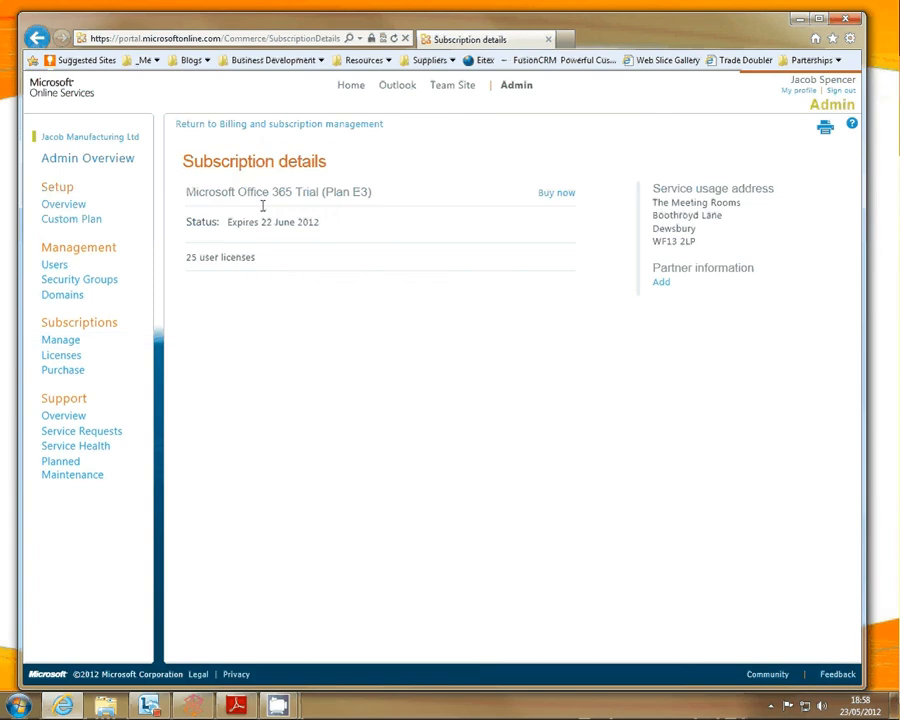
{"action": "mouse_move", "coordinate": [680, 244]}
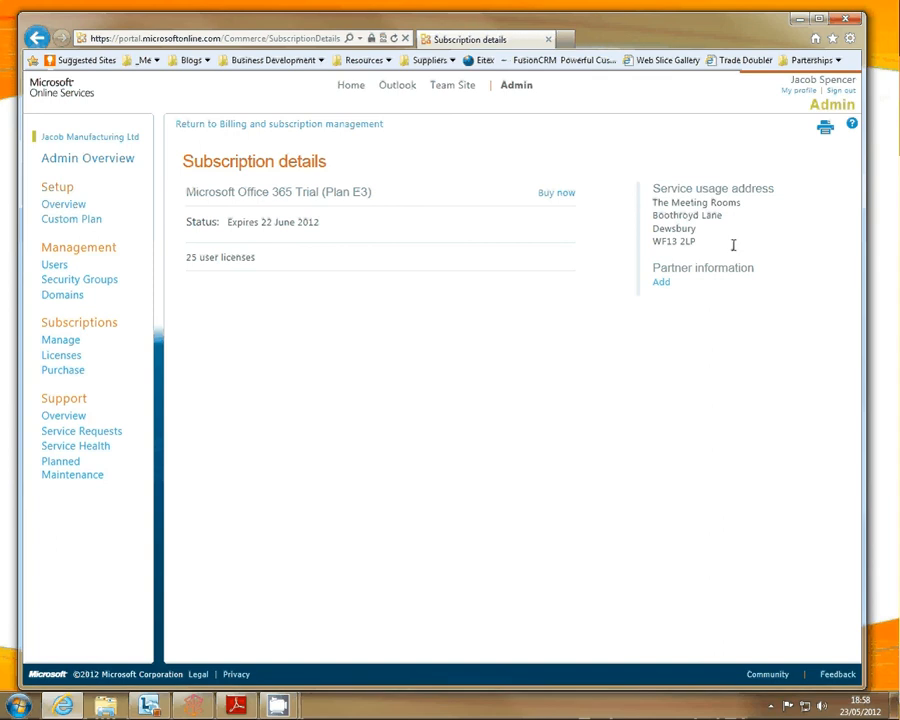
{"action": "mouse_move", "coordinate": [660, 282]}
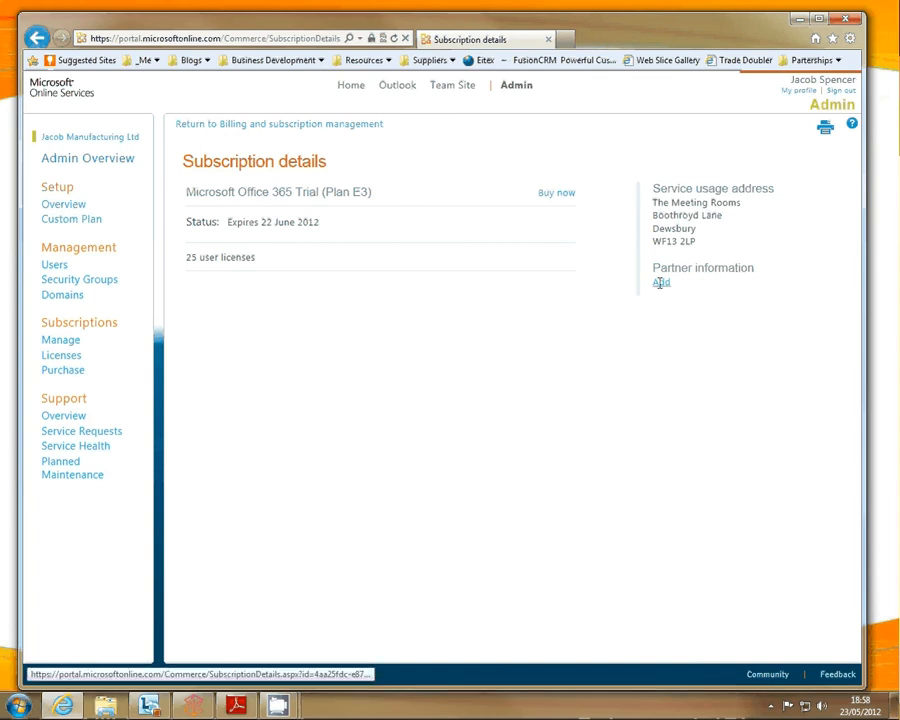
Add partner ID 1132464 under Partner information and check it
{"action": "left_click", "coordinate": [660, 282]}
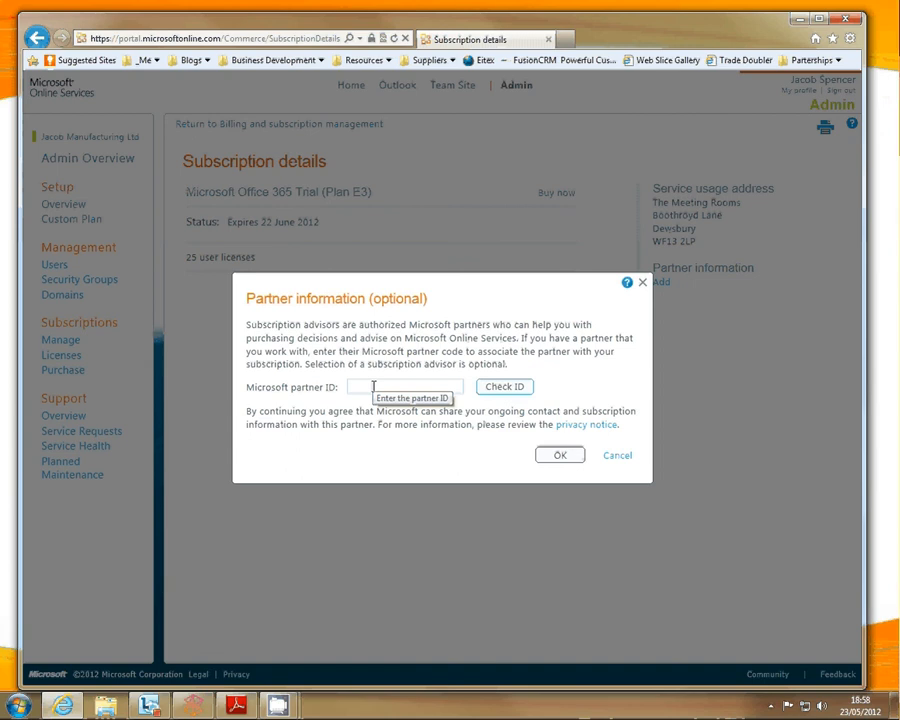
{"action": "mouse_move", "coordinate": [496, 280]}
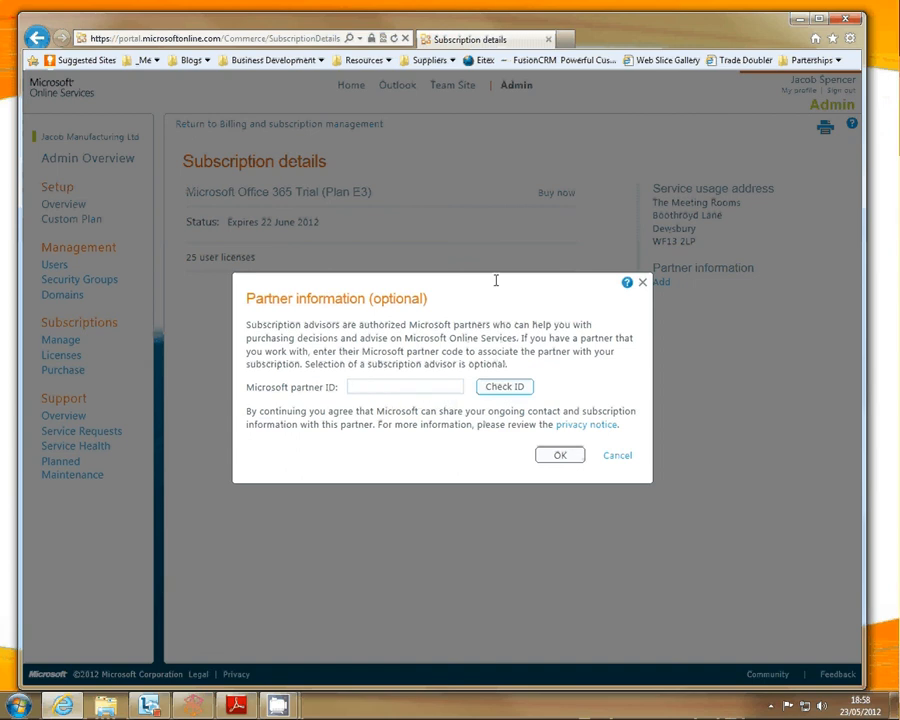
{"action": "type", "text": "11"}
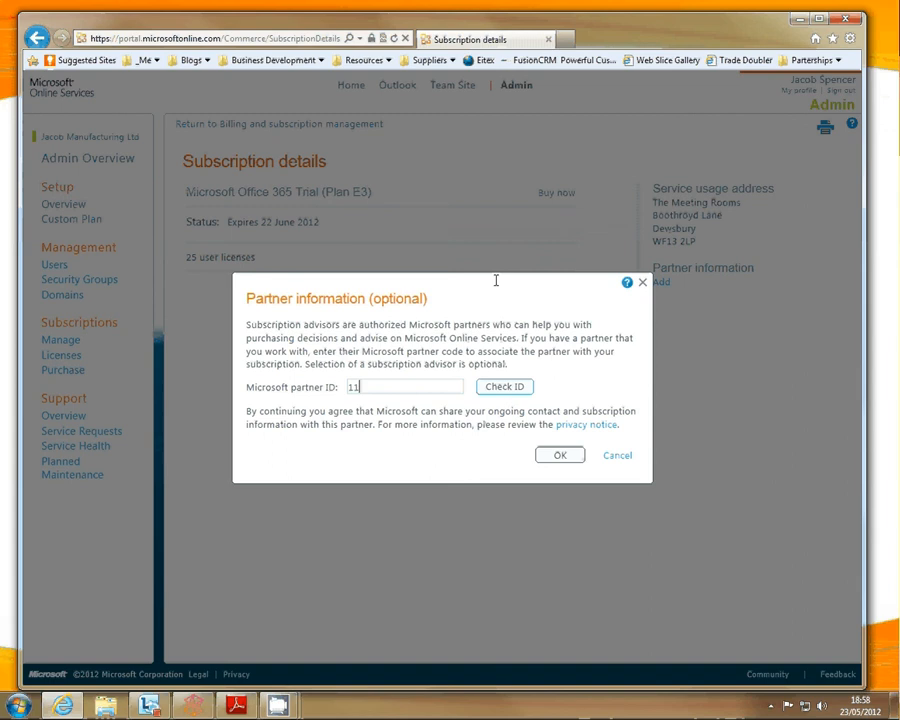
{"action": "type", "text": "32"}
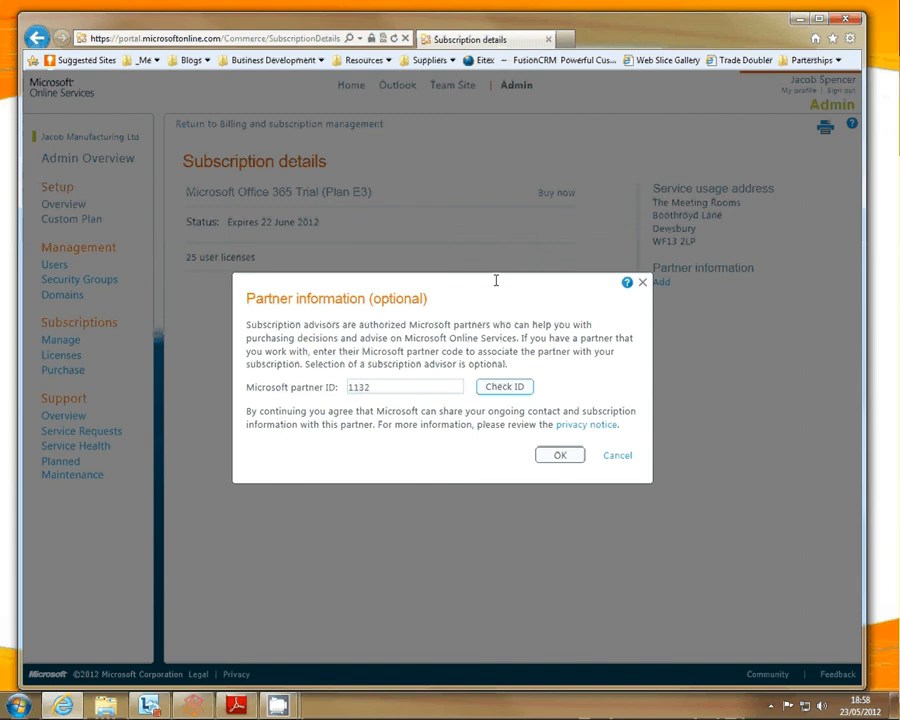
{"action": "type", "text": "464"}
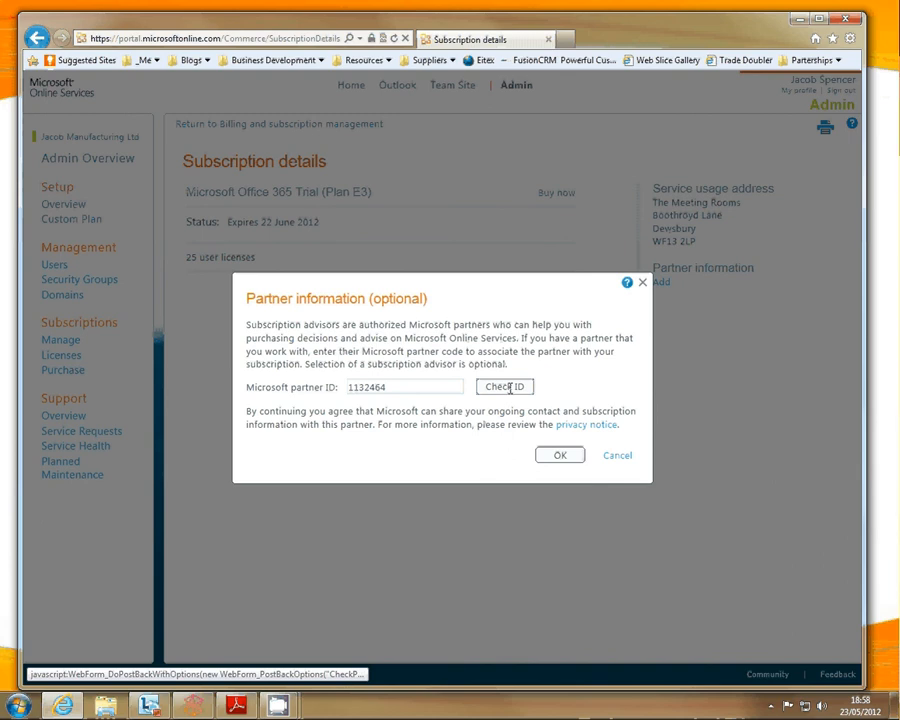
{"action": "left_click", "coordinate": [504, 388]}
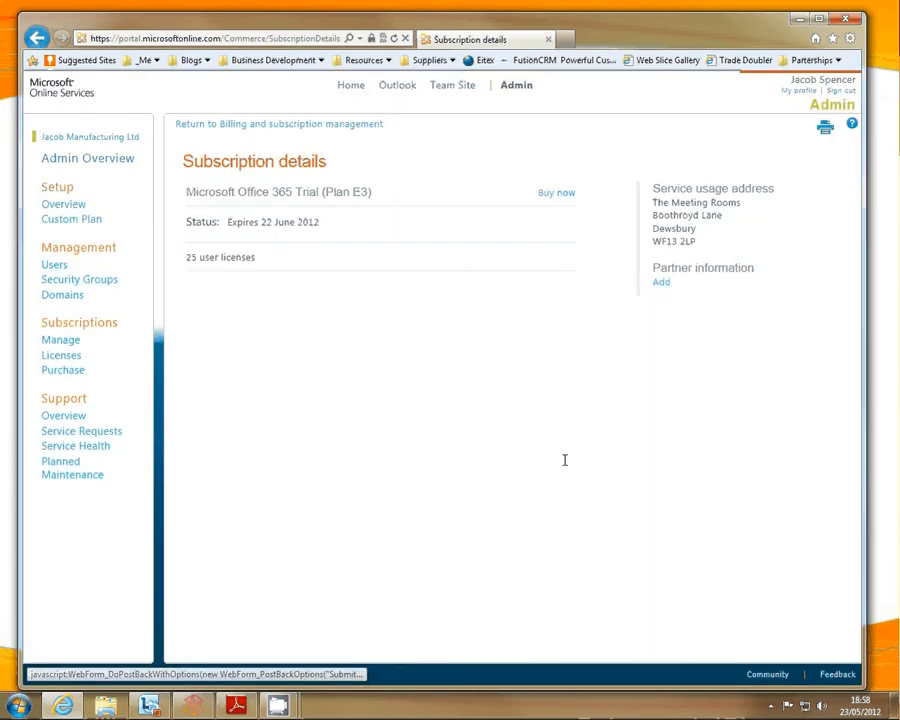
Confirm the association so Eitex appears as the subscription's partner
{"action": "left_click", "coordinate": [660, 280]}
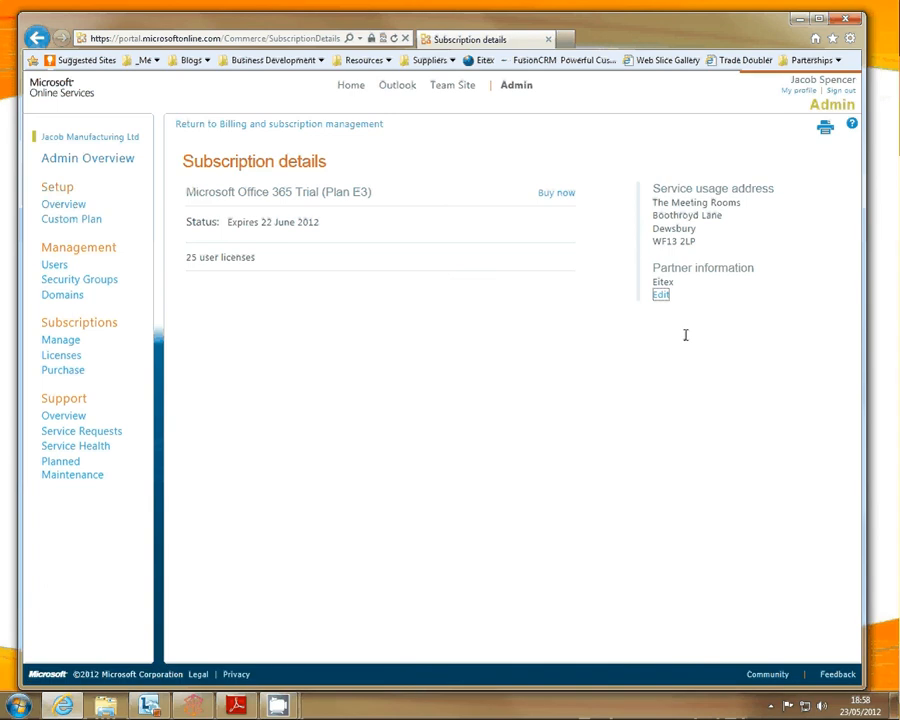
{"action": "mouse_move", "coordinate": [608, 288]}
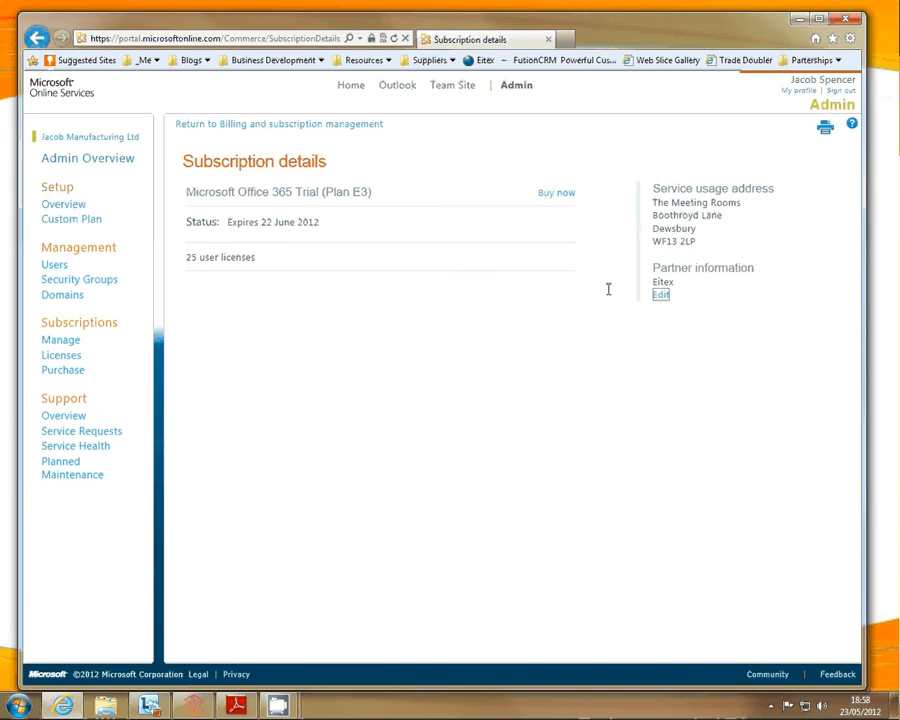
{"action": "mouse_move", "coordinate": [704, 252]}
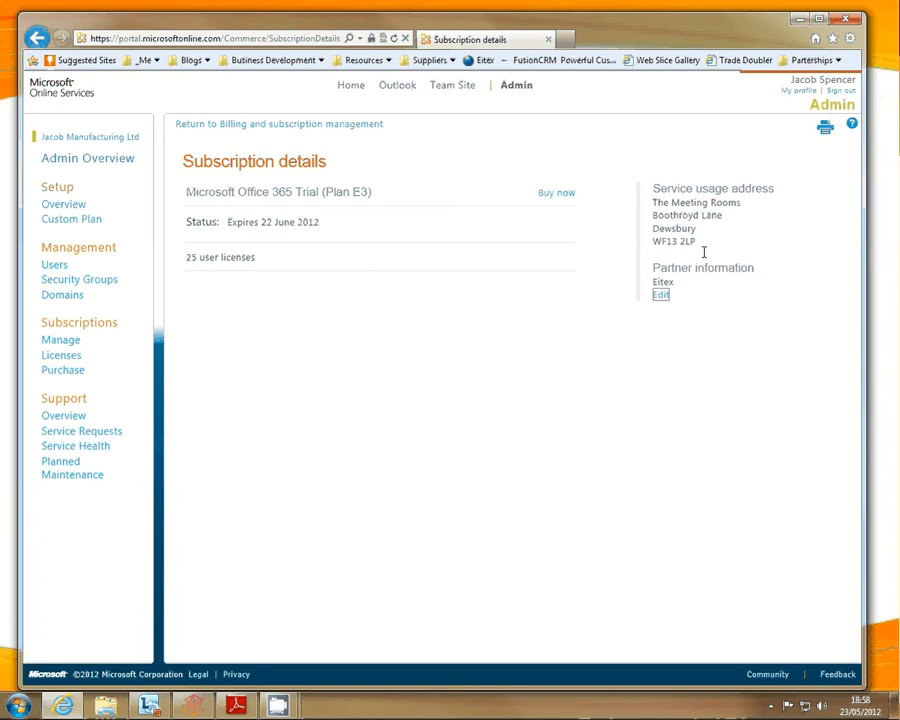
{"action": "mouse_move", "coordinate": [736, 252]}
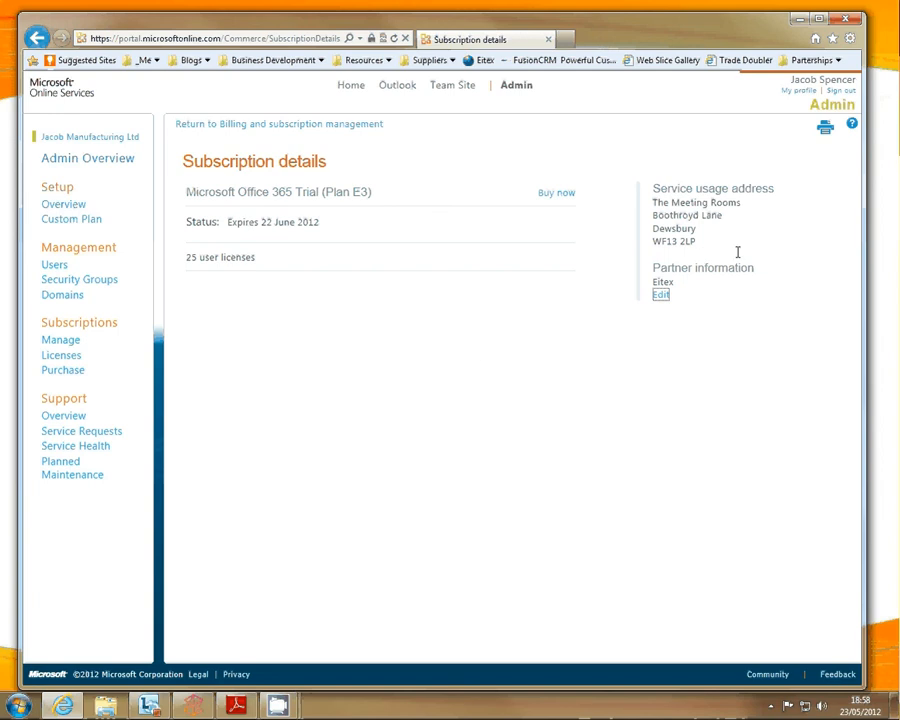
{"action": "mouse_move", "coordinate": [88, 158]}
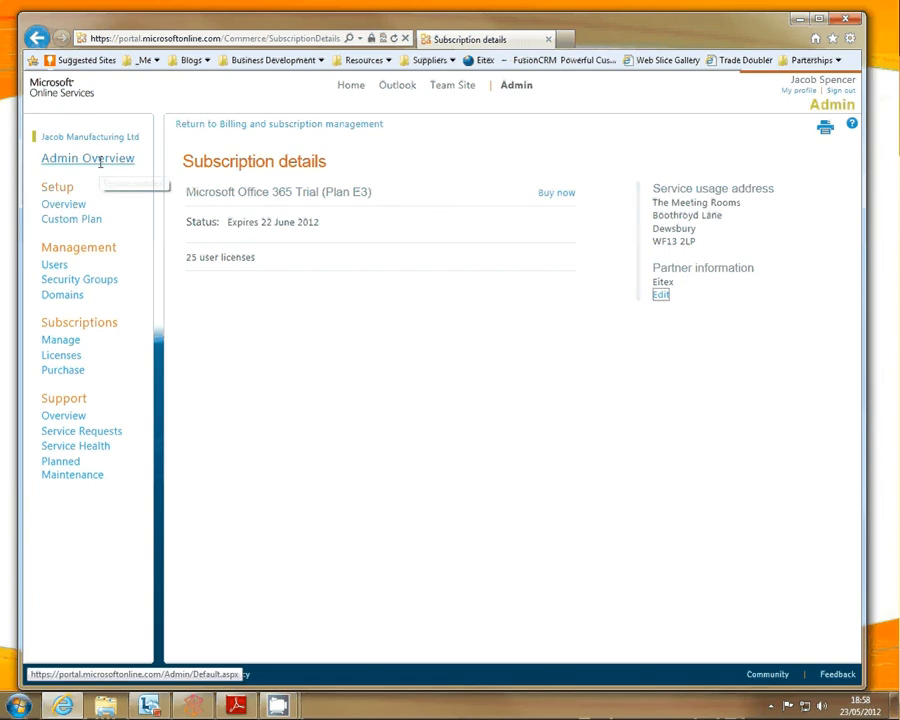